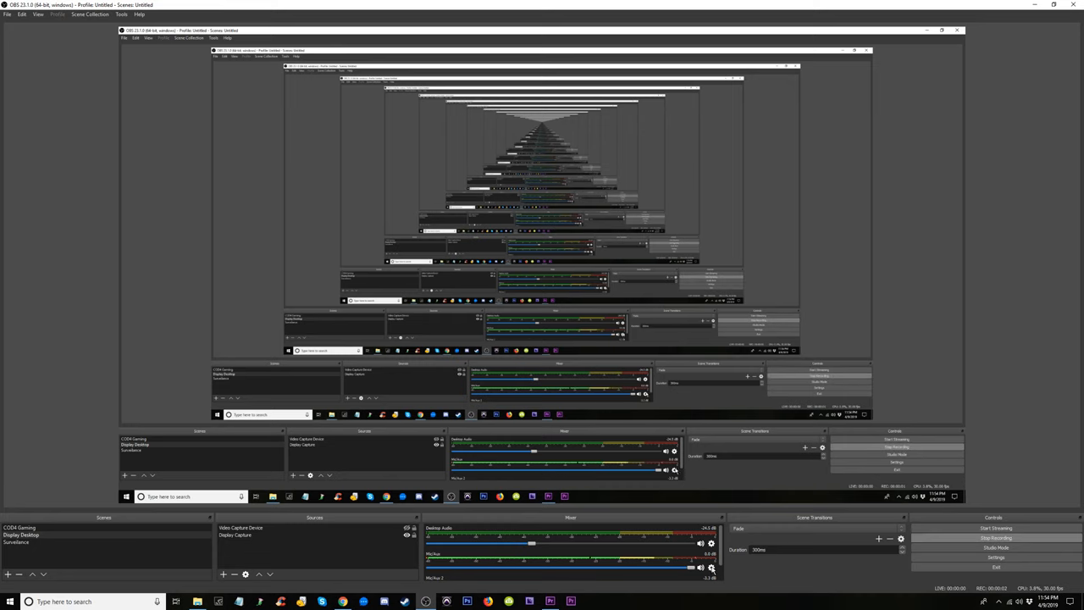
Bring up the context menu for the Mic/Aux source in the Audio Mixer.
right_click(712, 568)
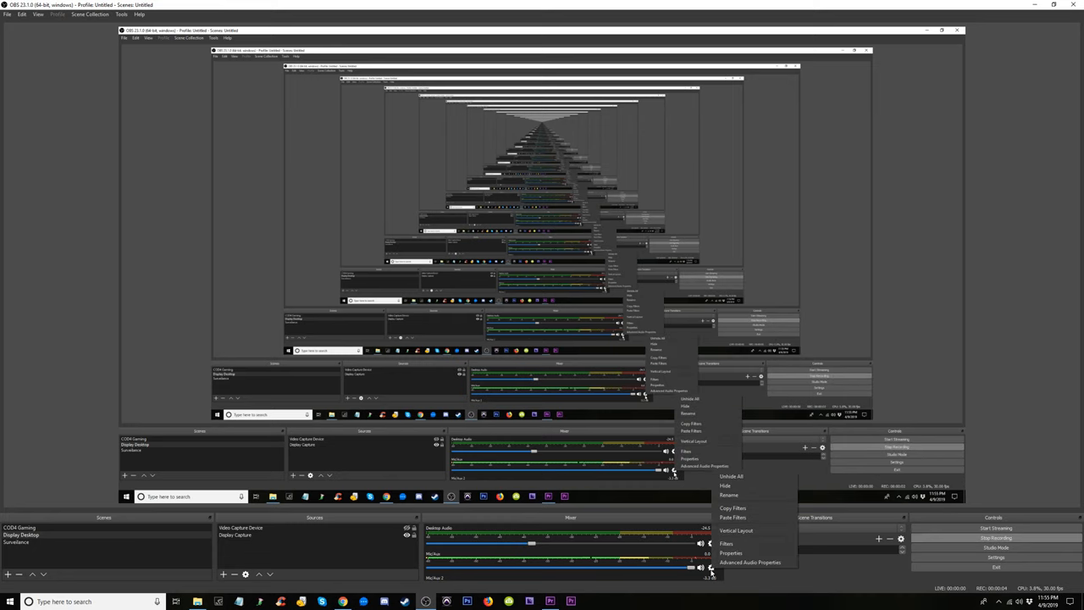
mouse_move(725, 542)
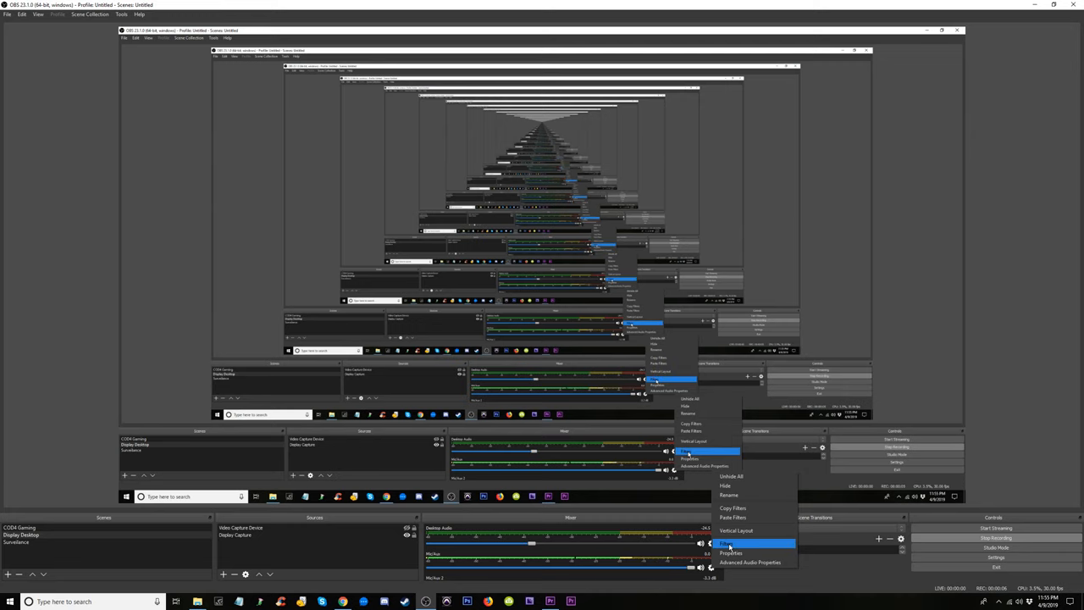
Enter the Mic/Aux filter chain and adjust the Limiter's Threshold value.
left_click(725, 542)
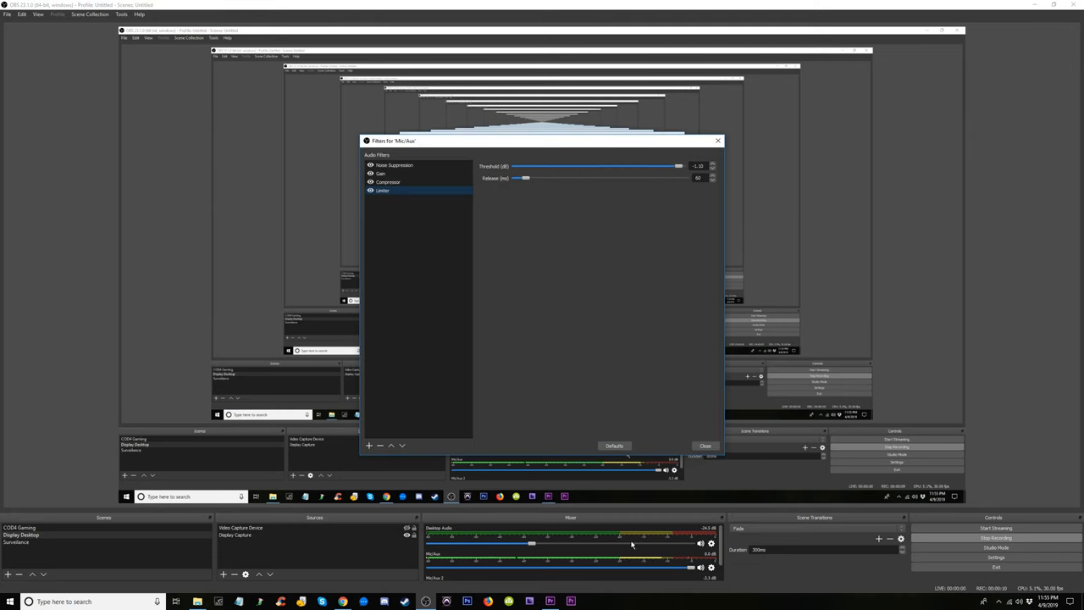
left_click(395, 166)
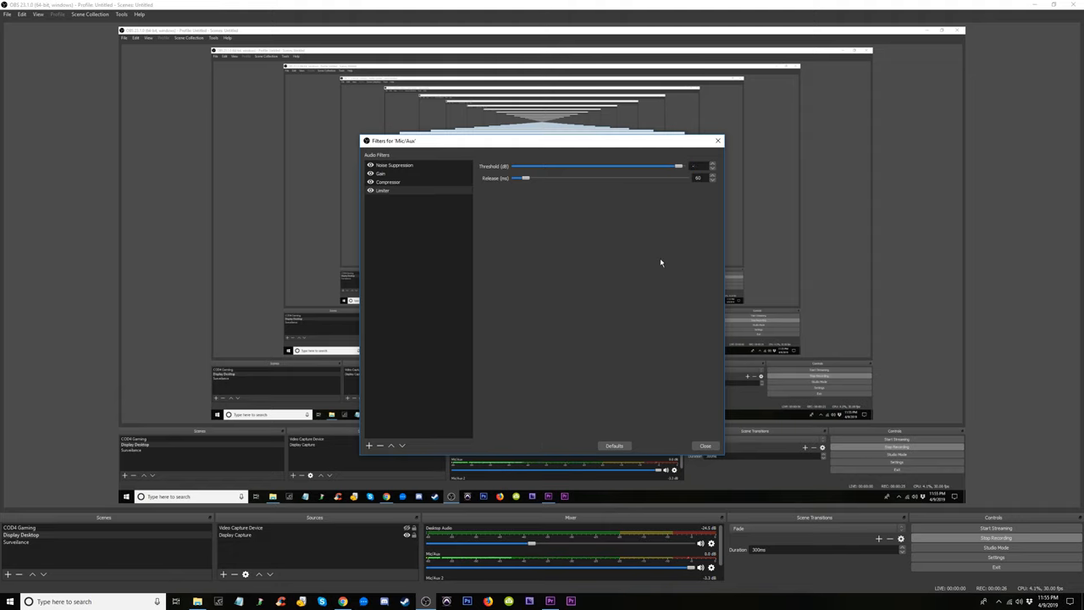
Edit the Compressor's Output Gain, then move on to the Gain filter's settings.
left_click(388, 182)
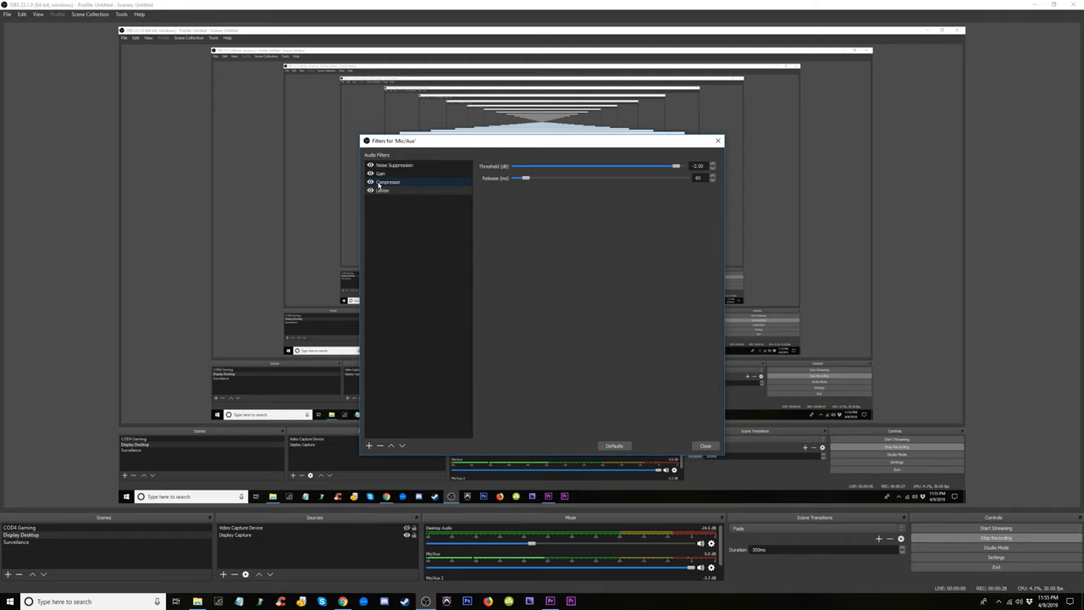
left_click(388, 183)
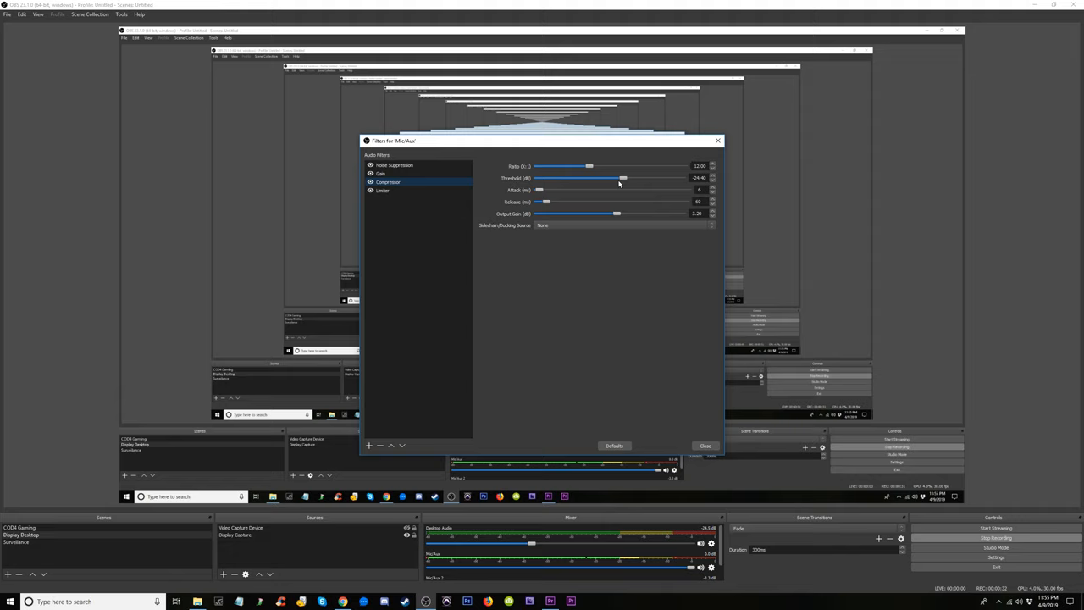
mouse_move(683, 186)
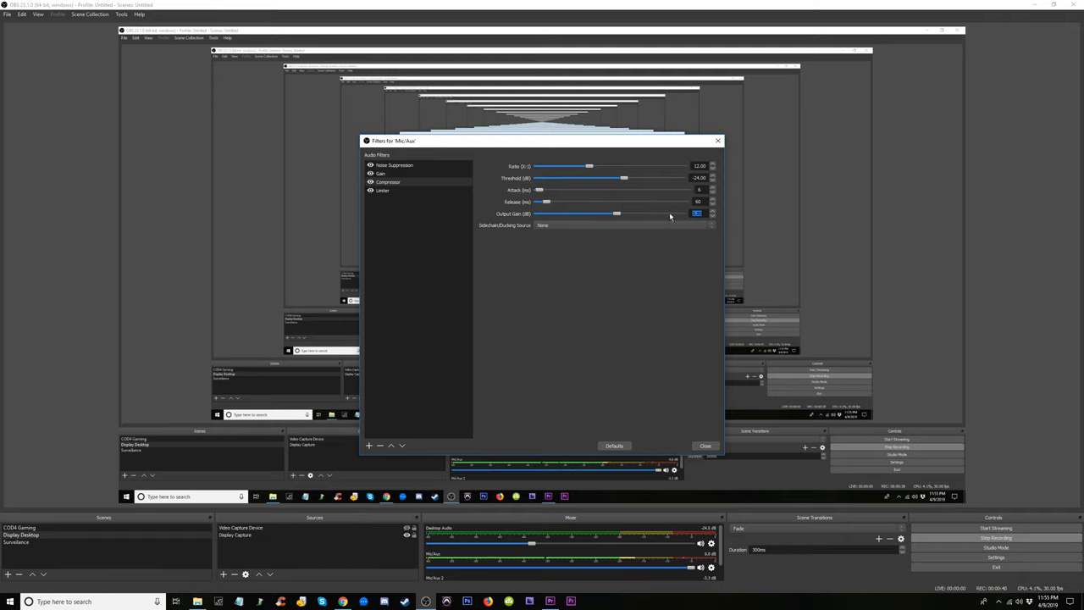
left_click(382, 172)
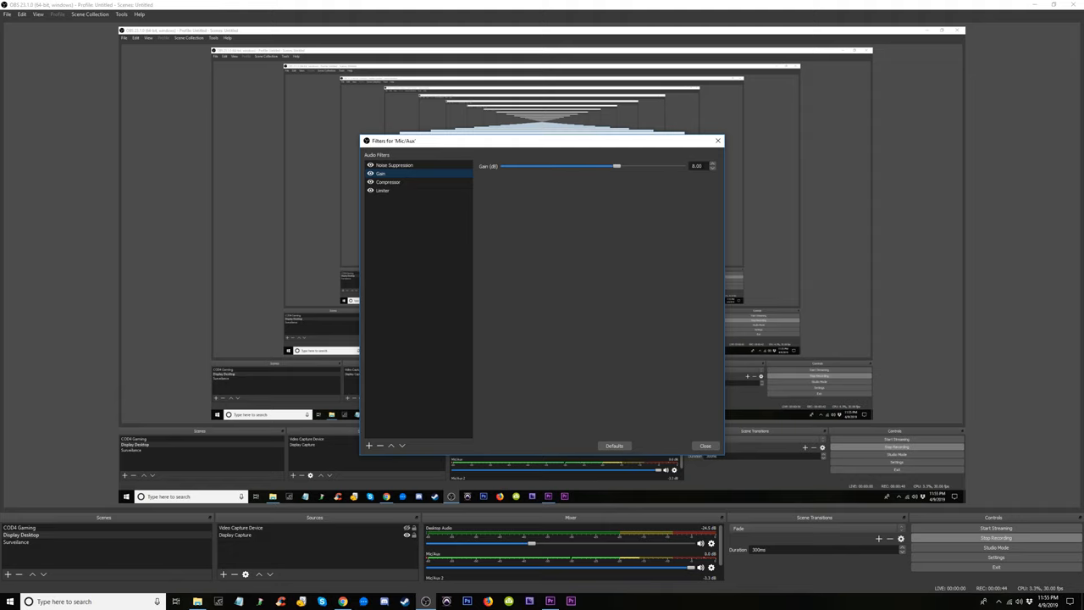
Show the Noise Suppression filter's Suppression Level slider.
left_click(394, 166)
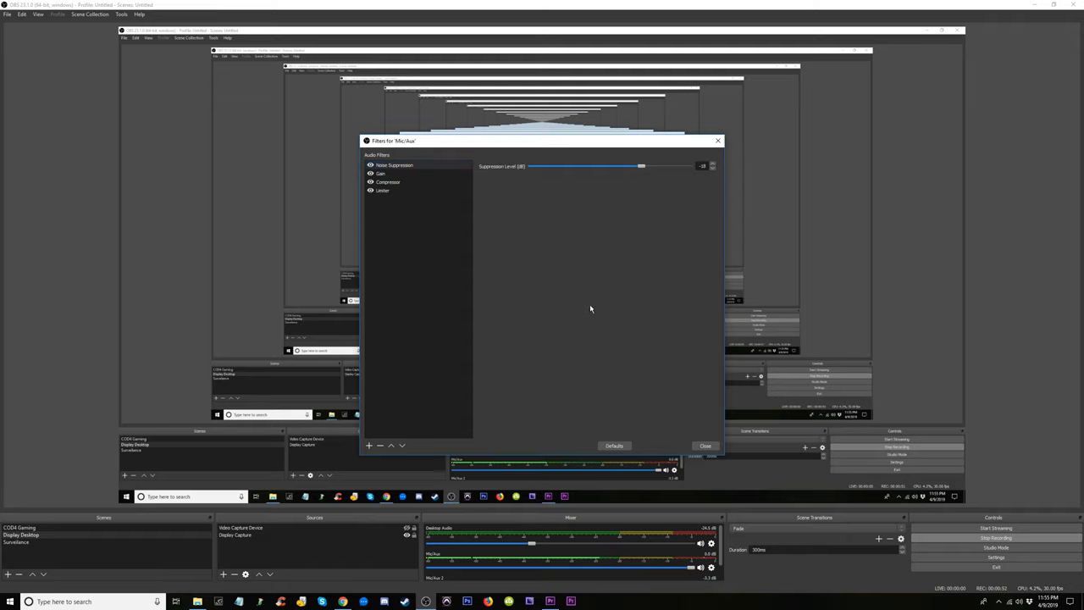
Set the Suppression Level slider and close the Mic/Aux Filters dialog.
left_click(705, 445)
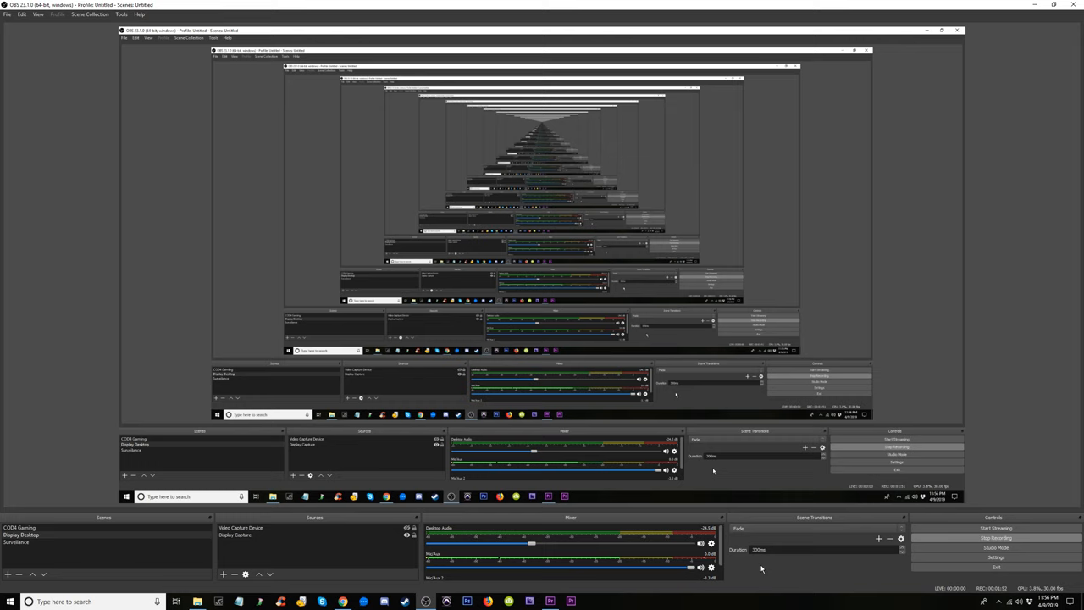
mouse_move(816, 570)
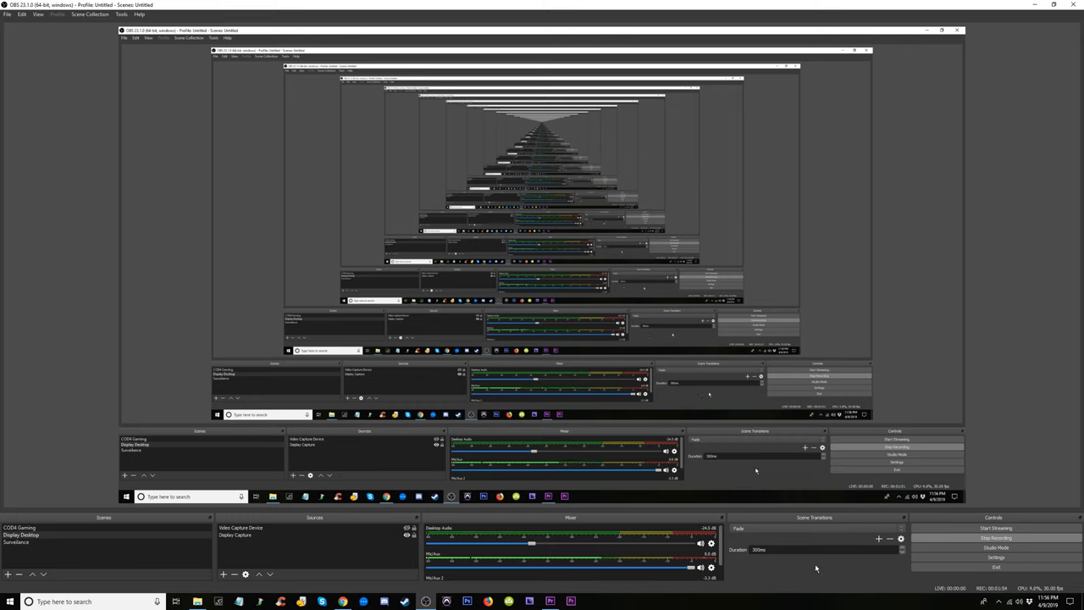
left_click(996, 539)
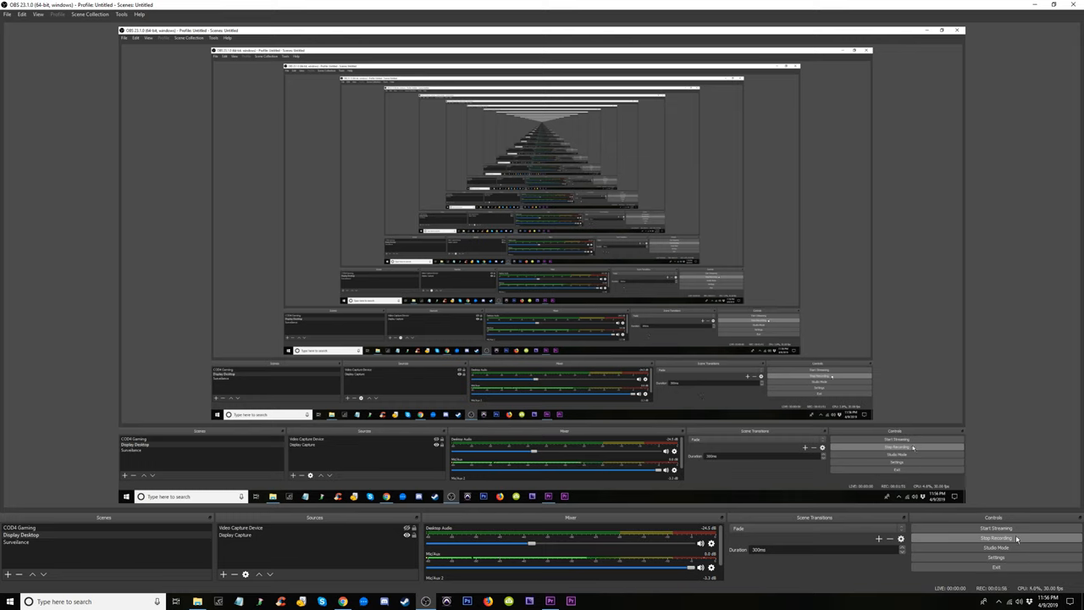